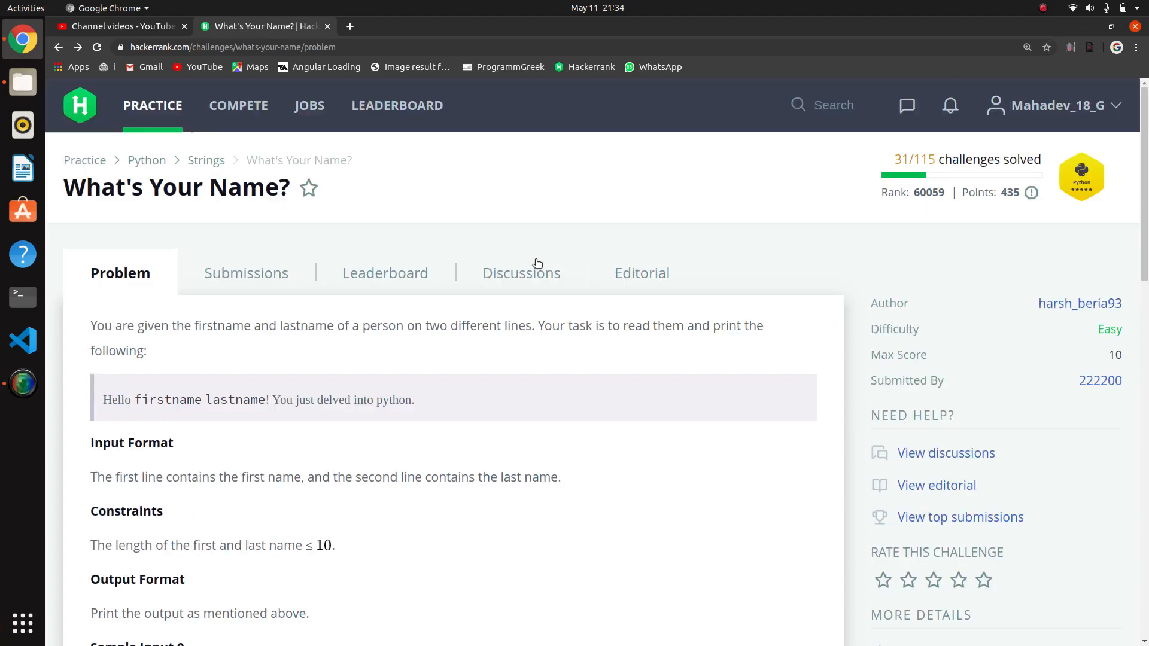
Review the 'What's Your Name?' challenge title and scroll down to the code editor.
double_click(175, 188)
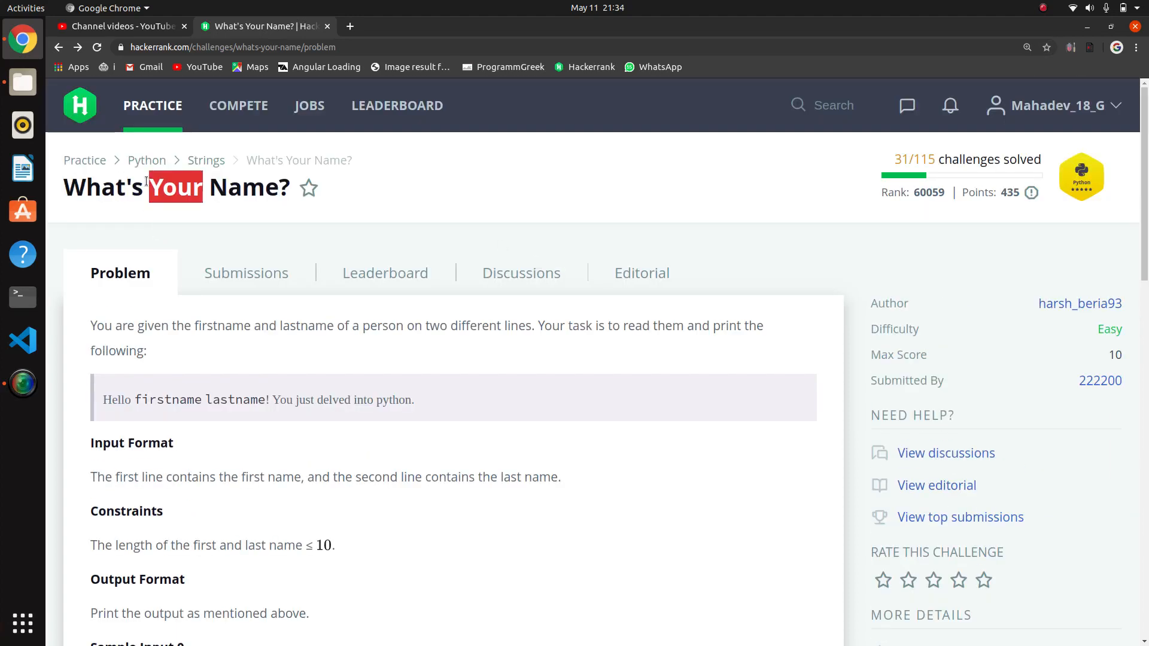
double_click(102, 187)
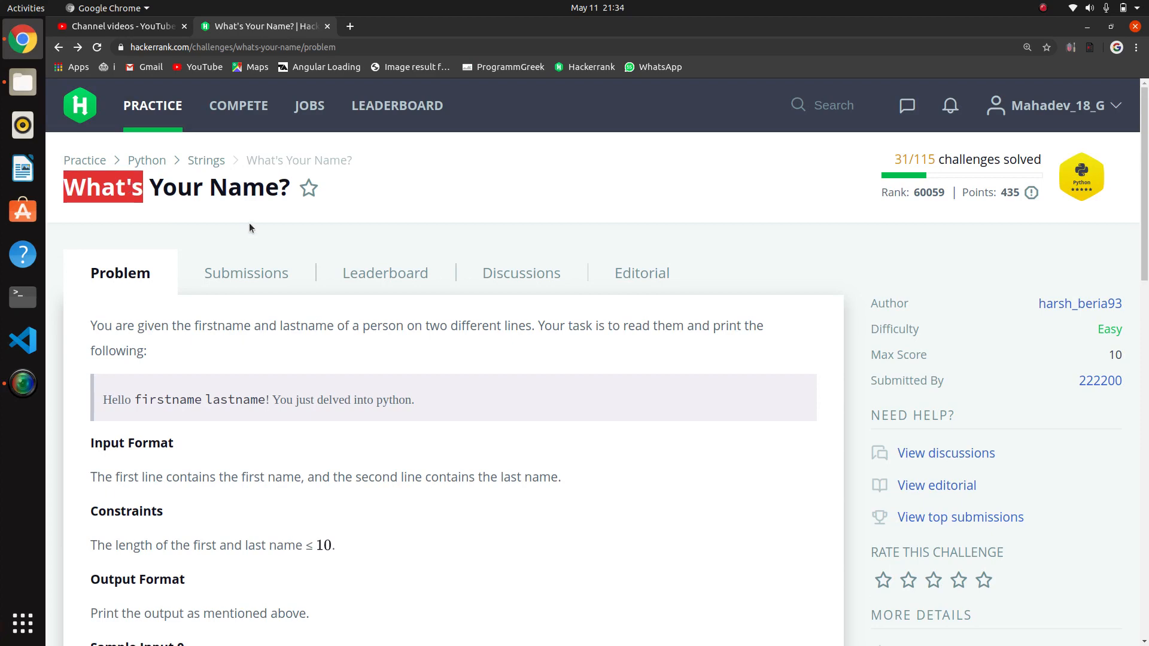
scroll("down", 3)
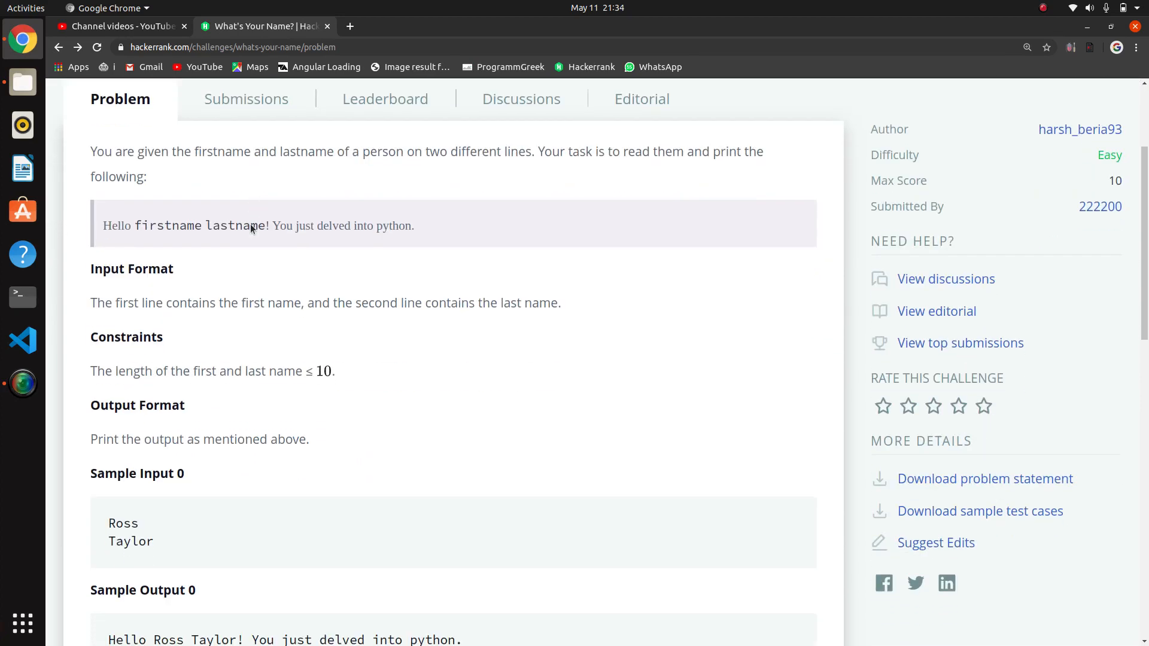
scroll("down", 3)
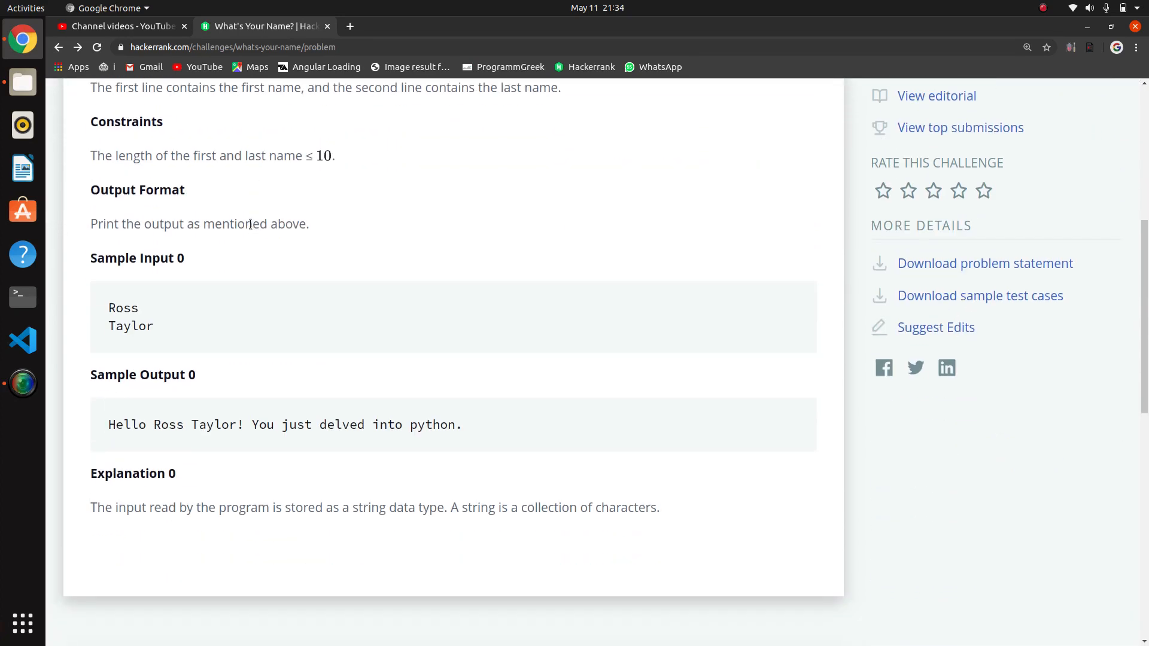
scroll("down", 3)
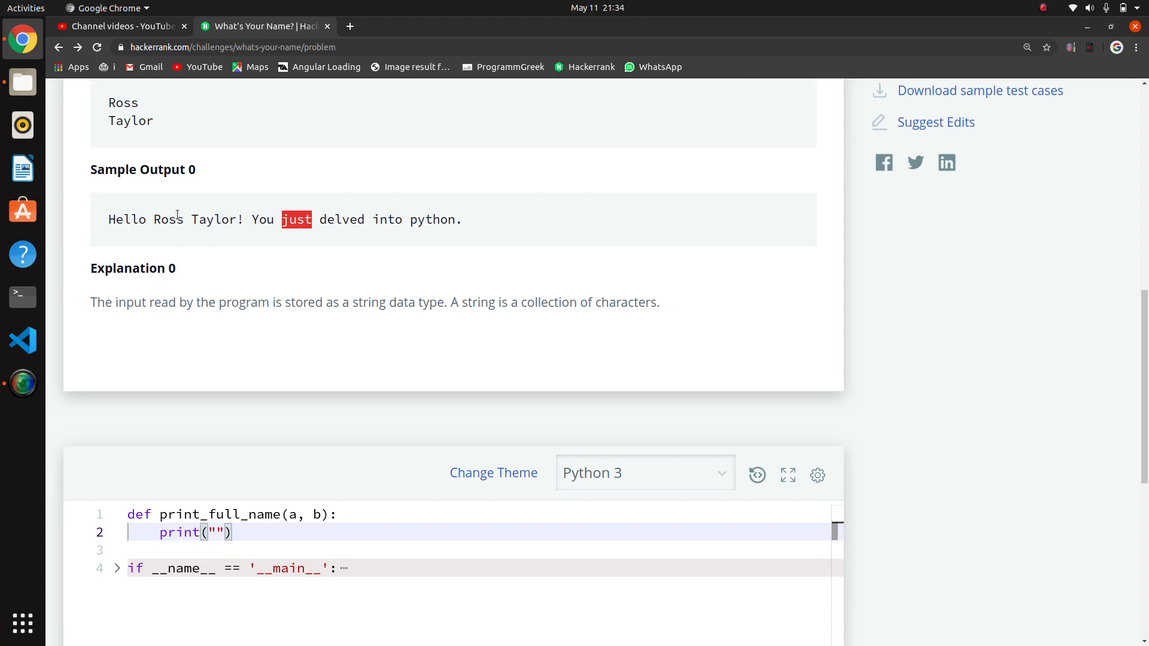
mouse_move(358, 241)
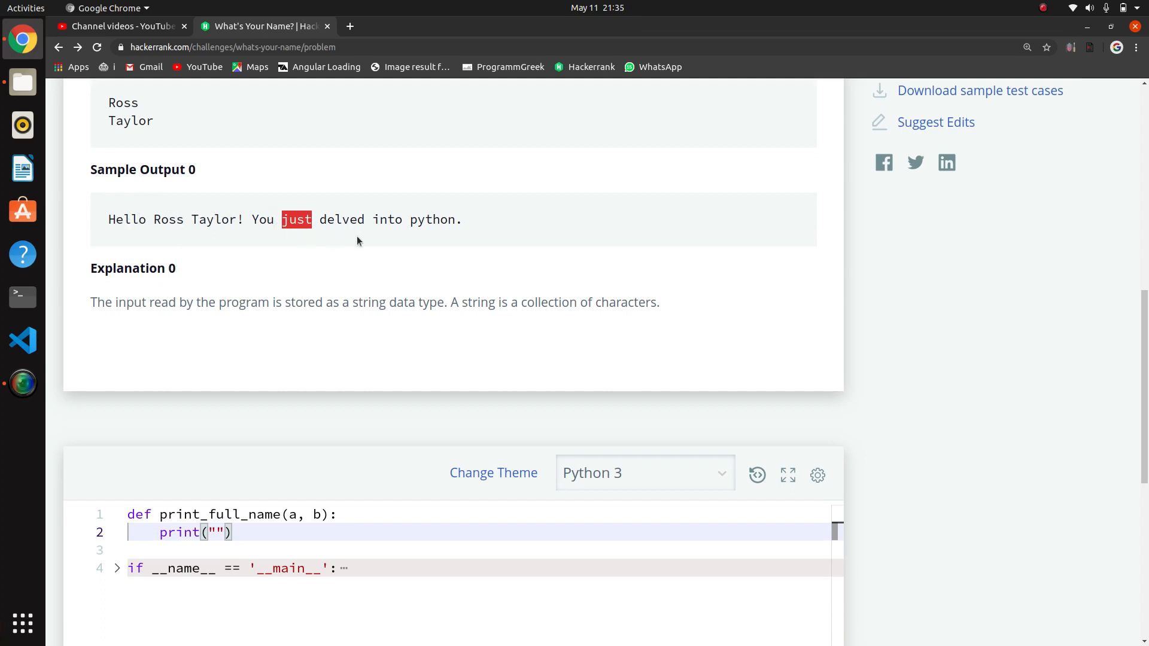
mouse_move(351, 218)
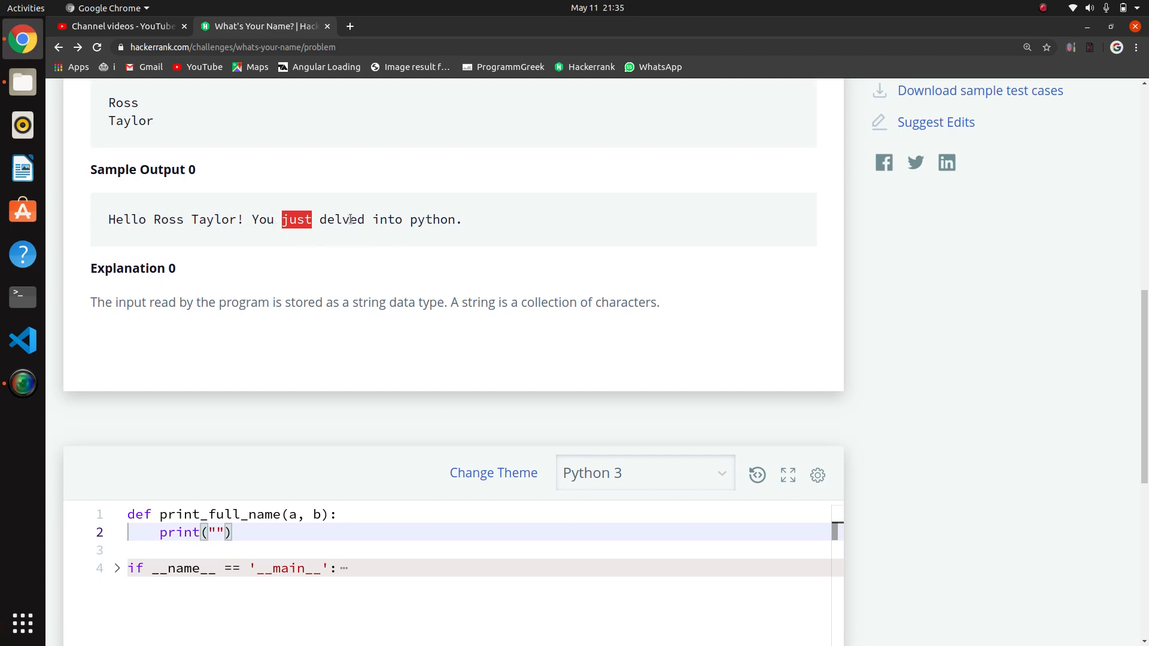
scroll("down", 3)
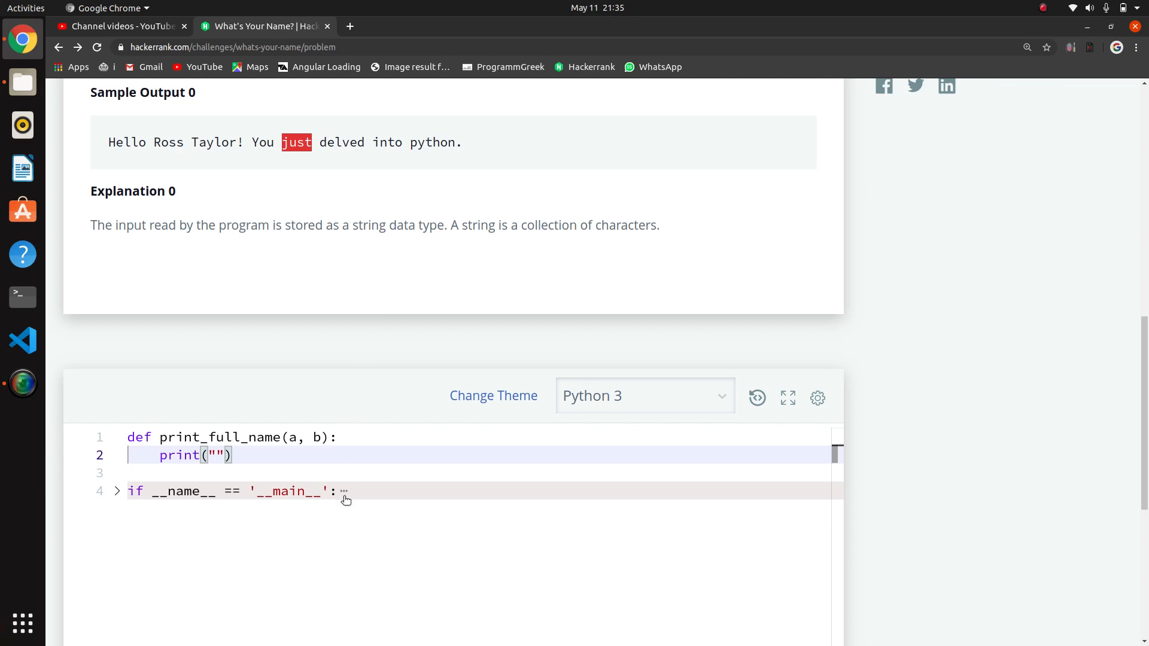
Reset the editor code to the original print_full_name starter template and confirm.
left_click(757, 397)
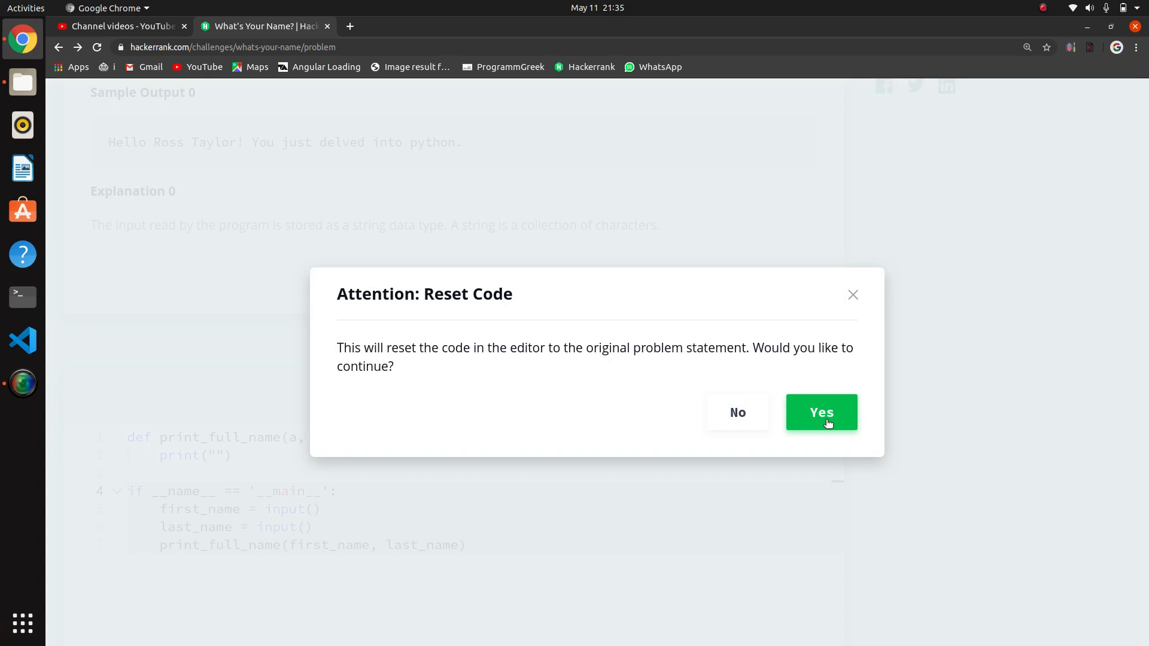
left_click(821, 412)
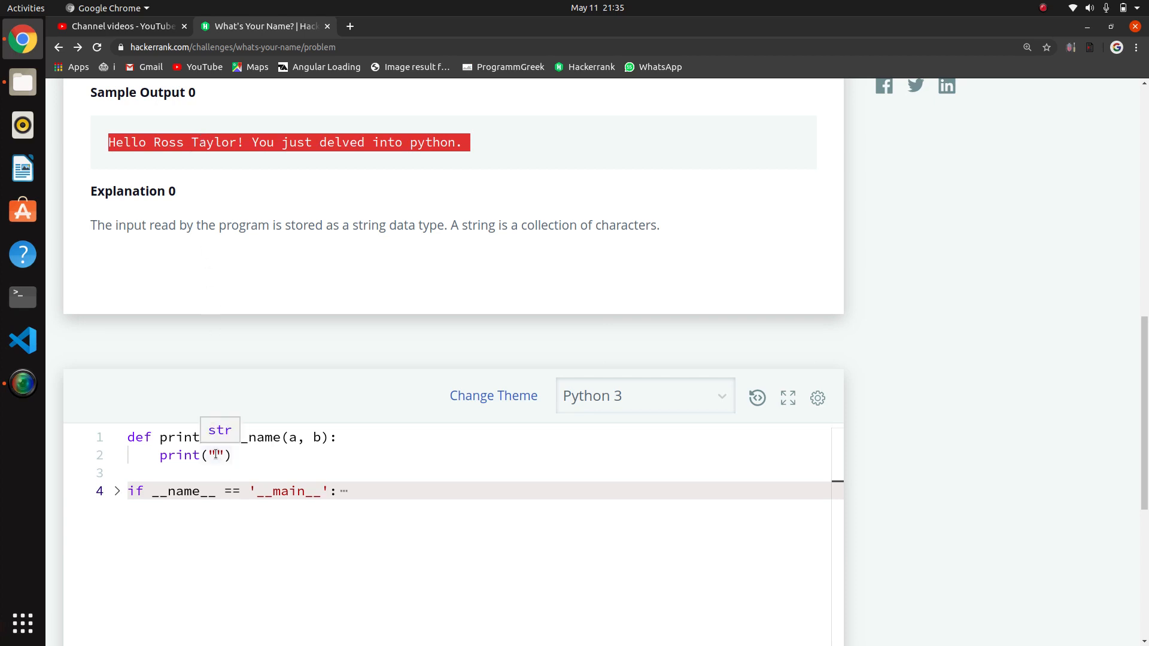
Paste the sample greeting into the print and replace the name Ross with the parameter a.
type("Hello Ross Taylor! You just delved into python.")
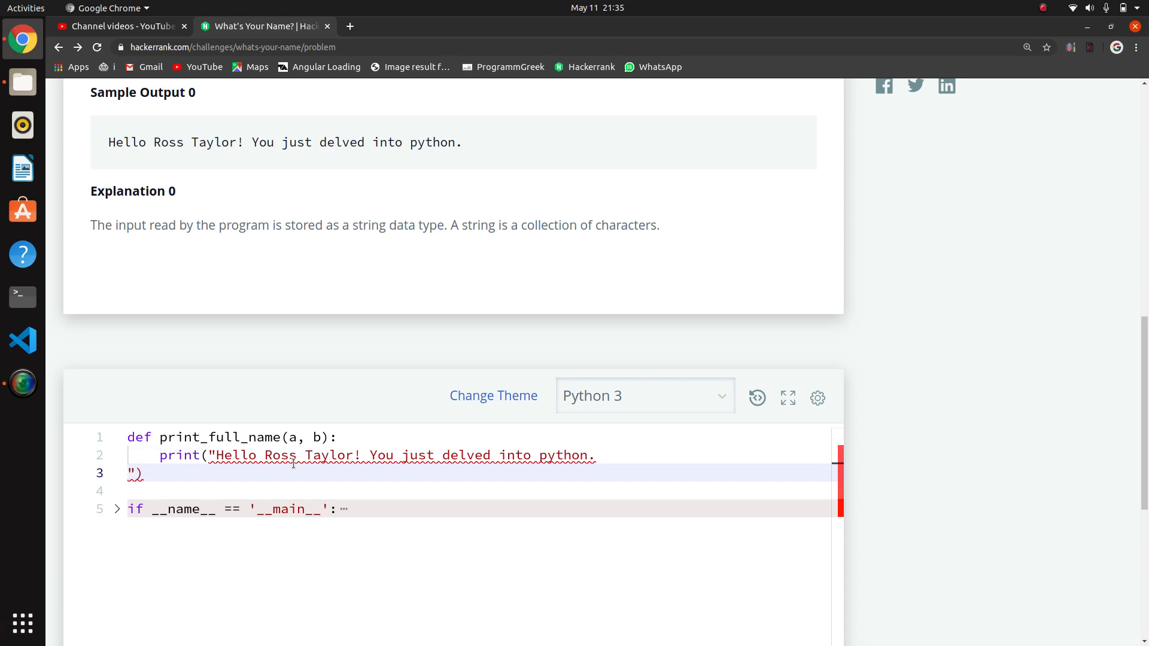
mouse_move(293, 454)
type("\"")
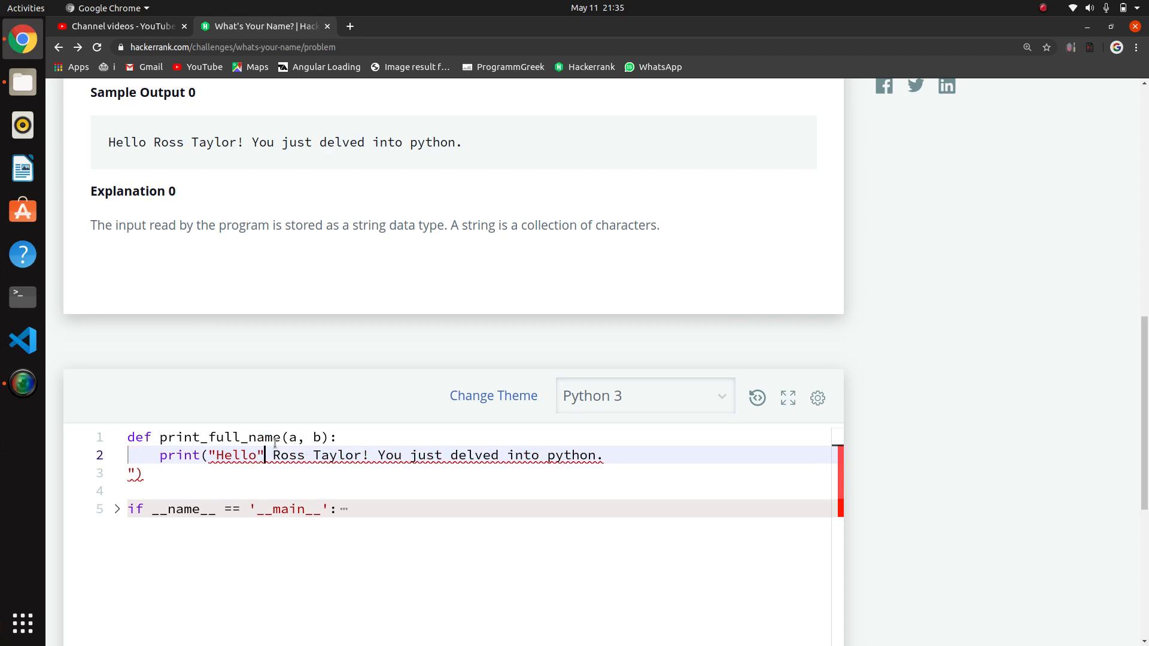
double_click(288, 455)
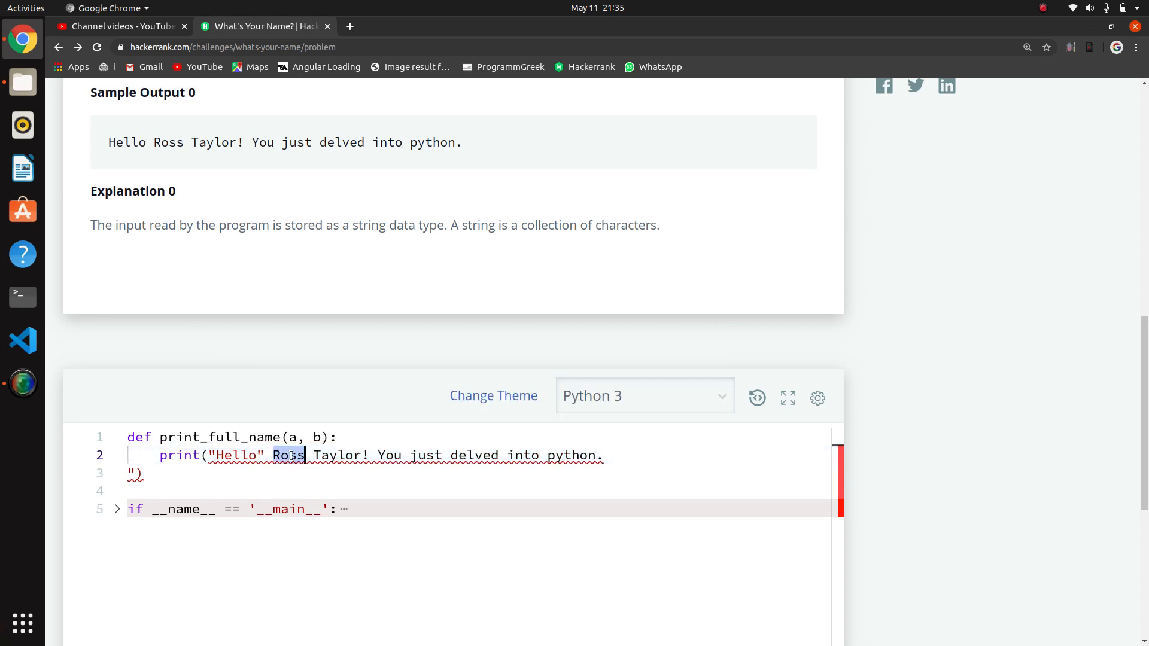
key("Delete")
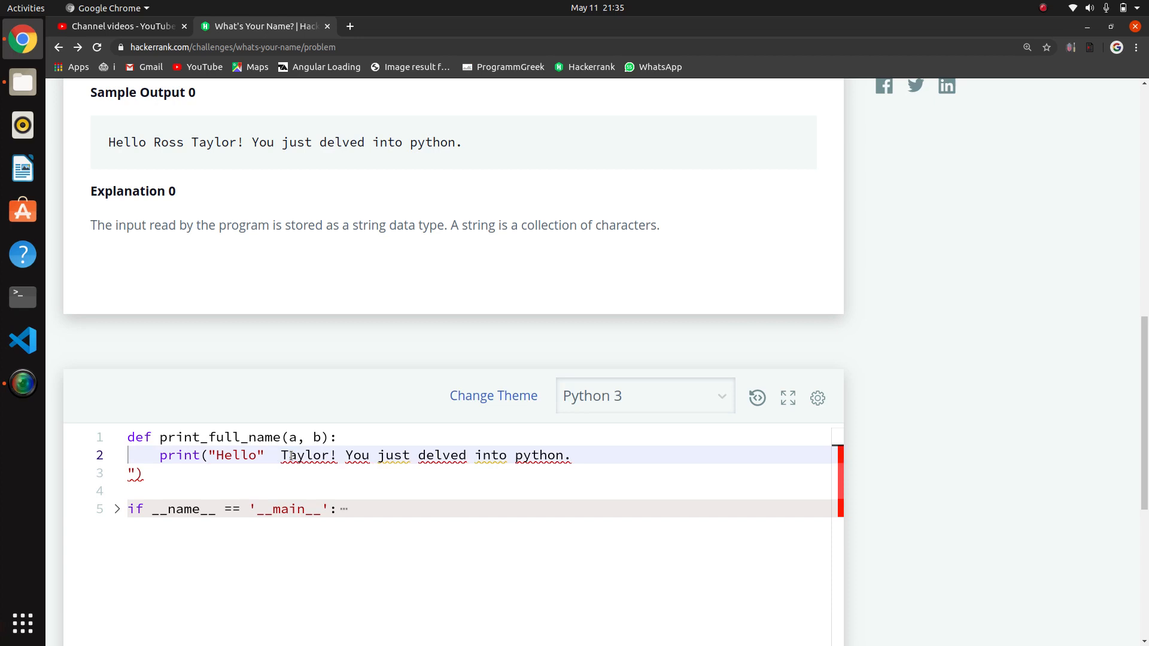
type("+")
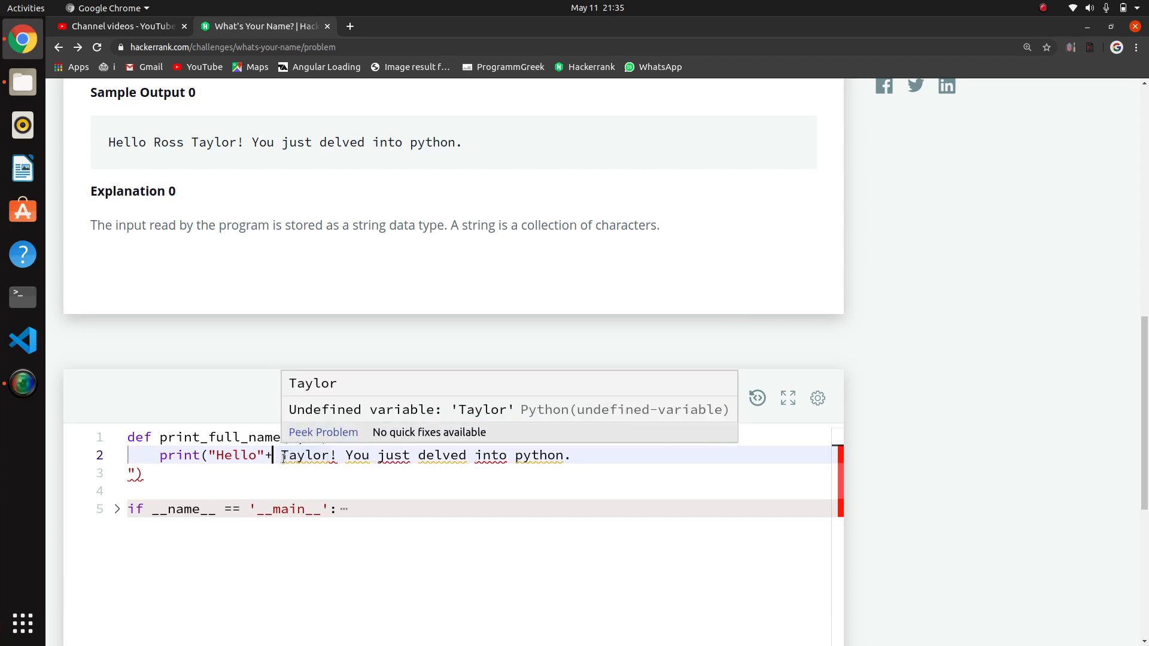
type("a")
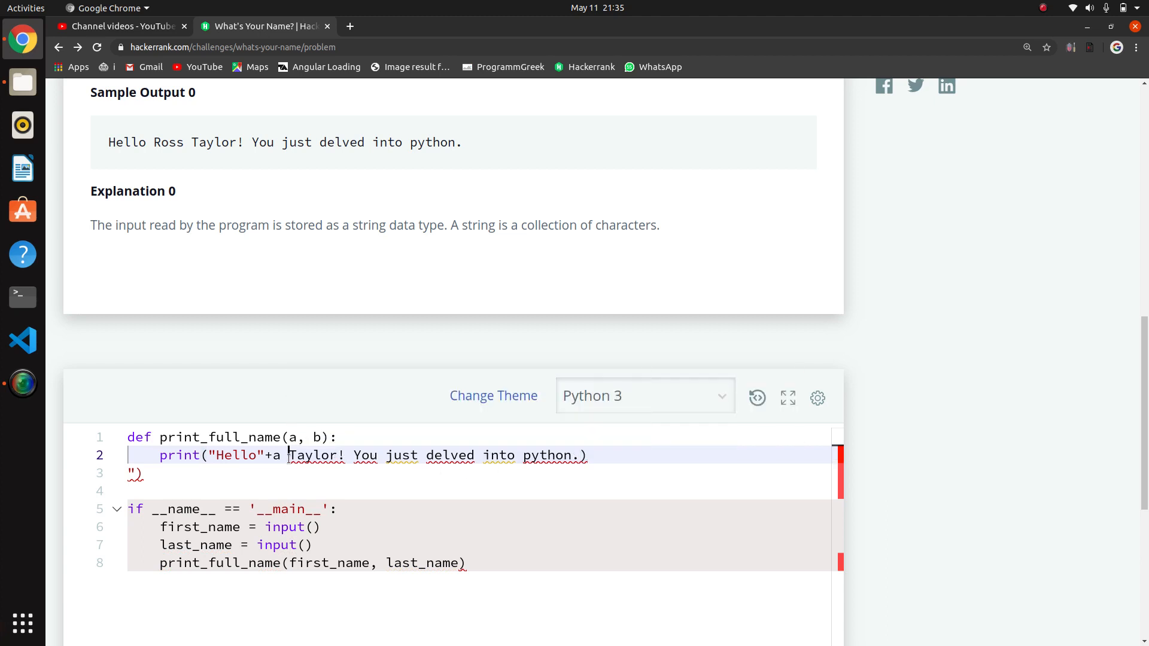
Replace Taylor with +b so the print concatenates Hello, a, b and '! You just delved into python.'.
double_click(315, 455)
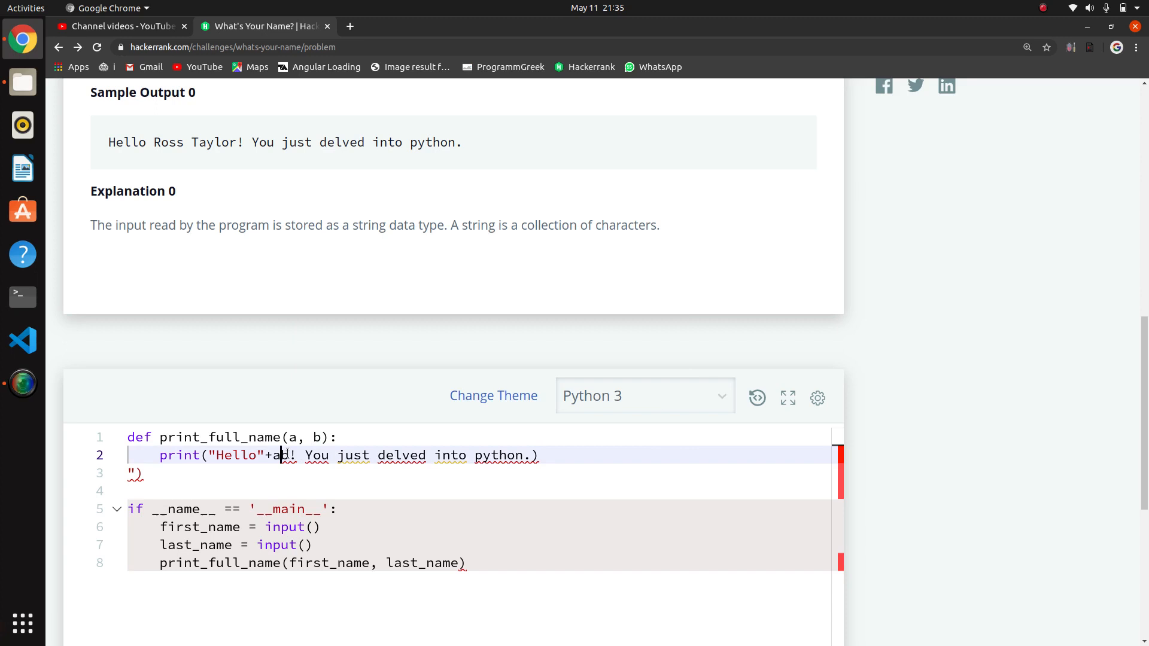
type("+b")
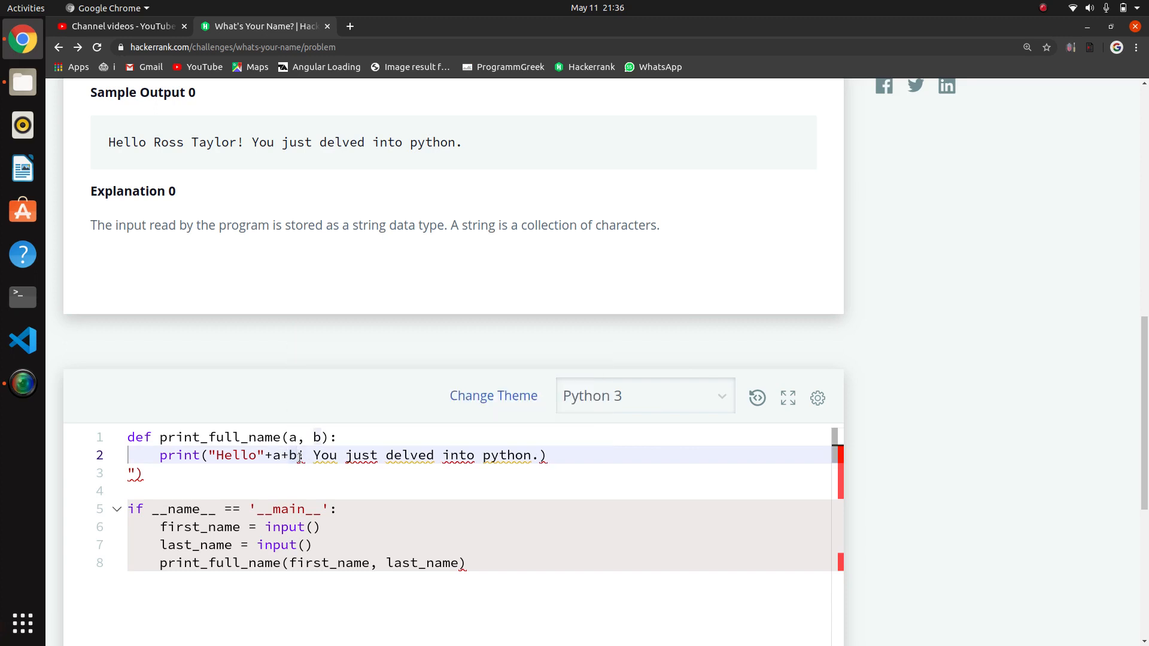
type("!")
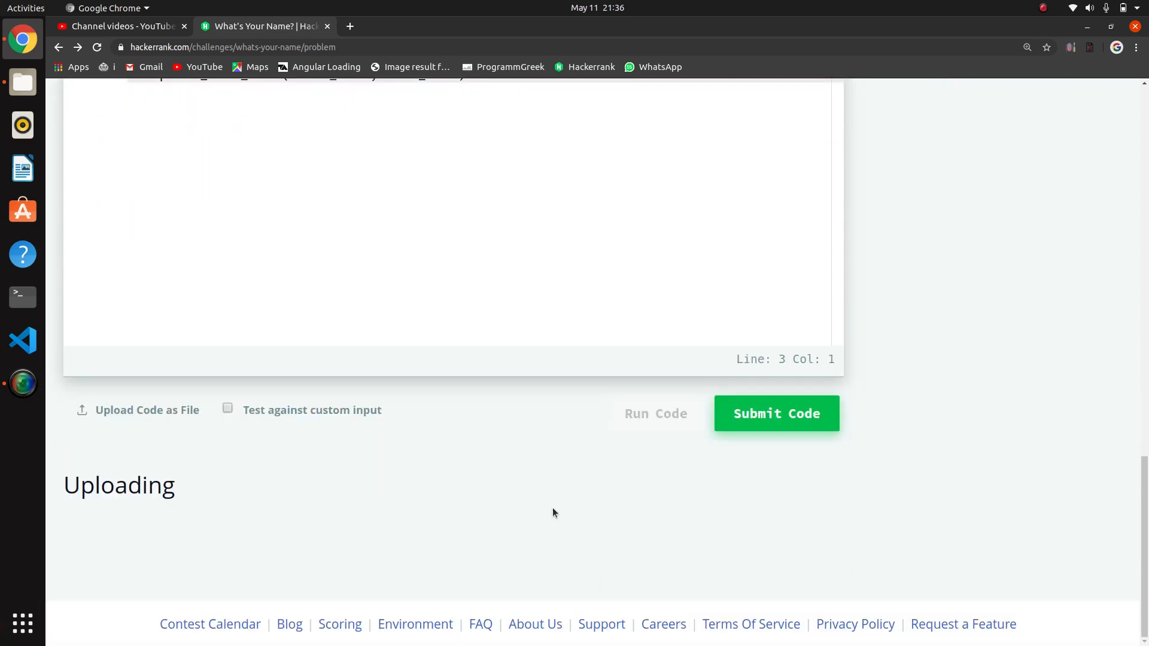
Run the concatenated greeting, fix its spacing, and run again until the sample test passes.
left_click(776, 413)
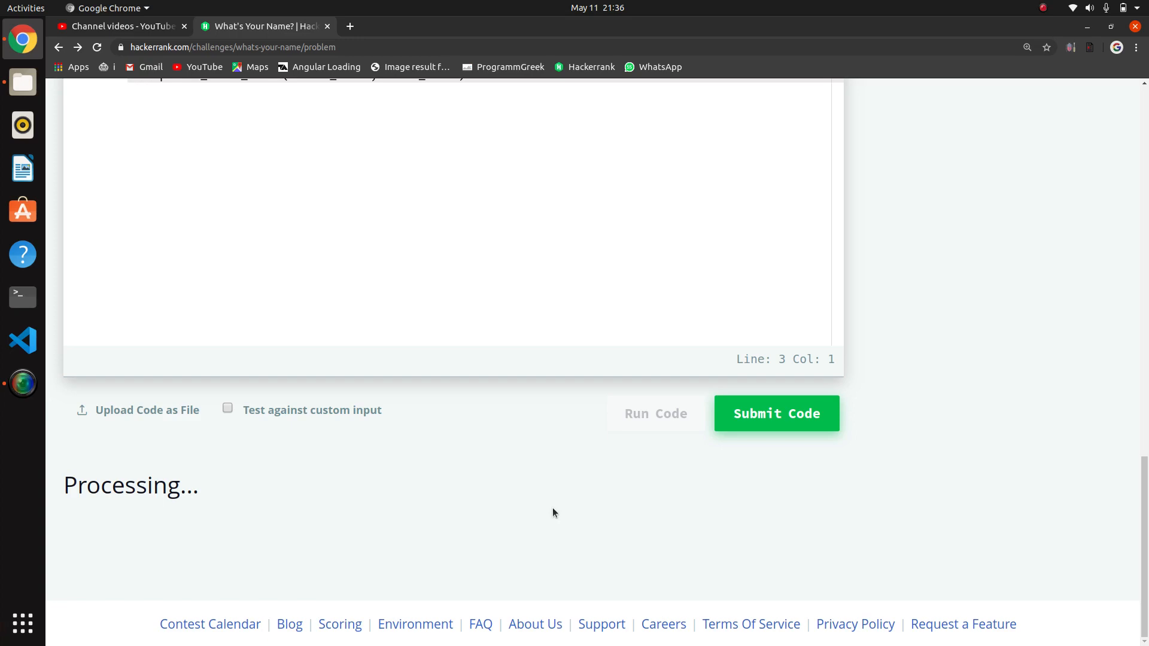
left_click(775, 413)
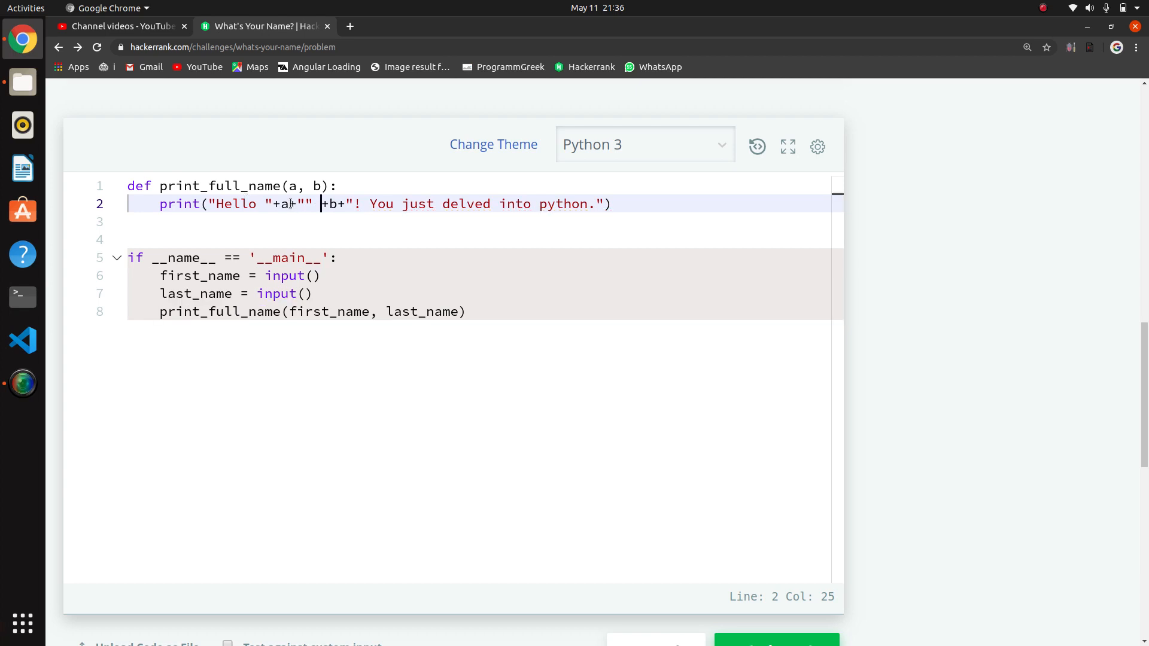
left_click(776, 419)
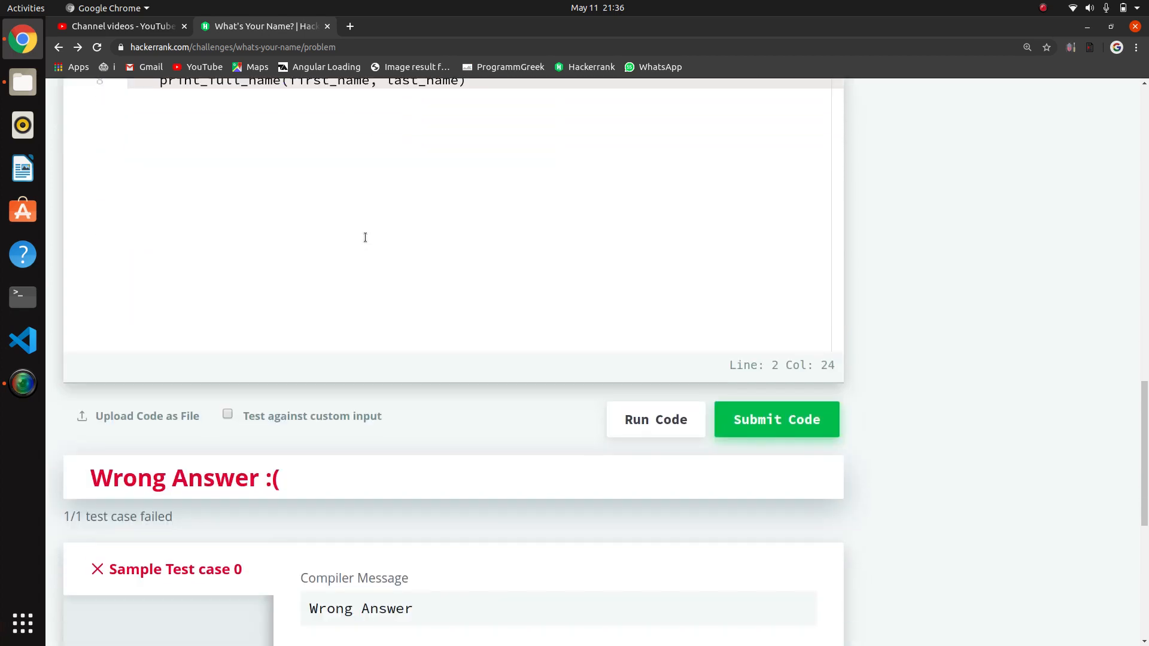
left_click(775, 419)
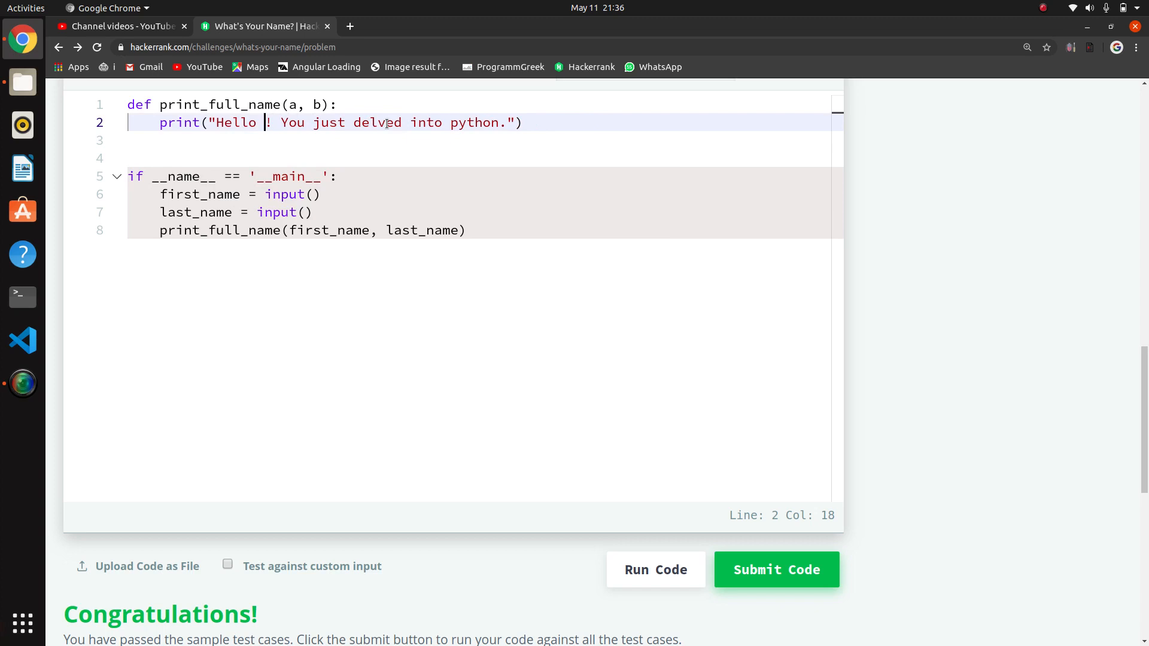
Rewrite the print as "Hello %s %s! You just delved into python." % a,b, dropping a stray comma.
type("%s")
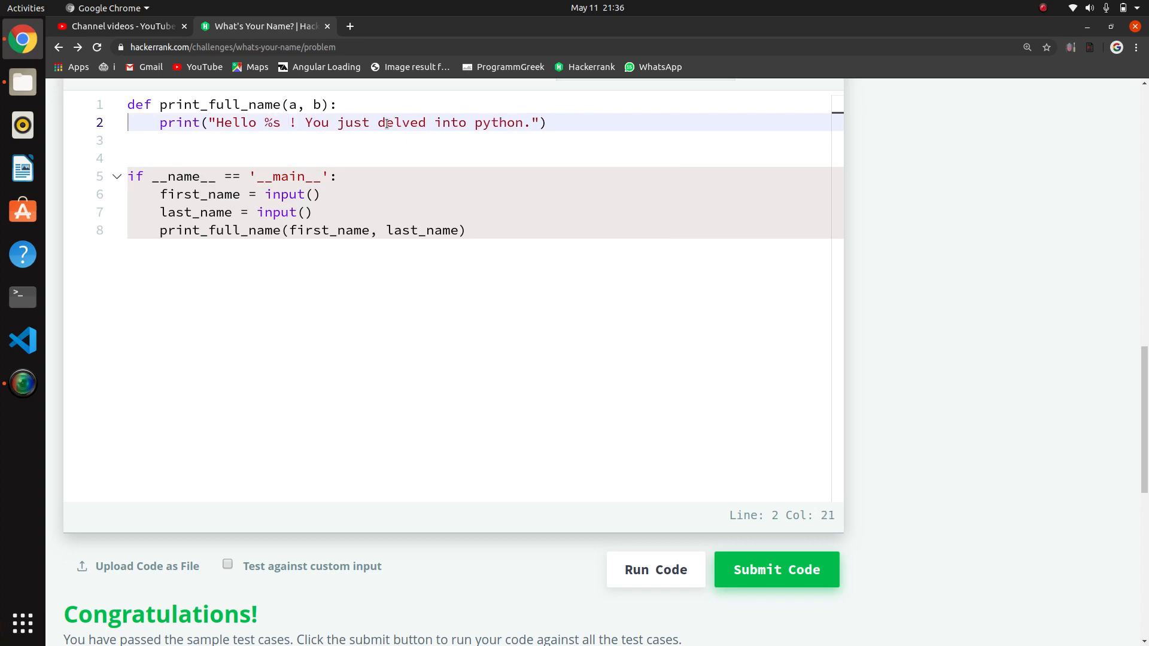
type("%s")
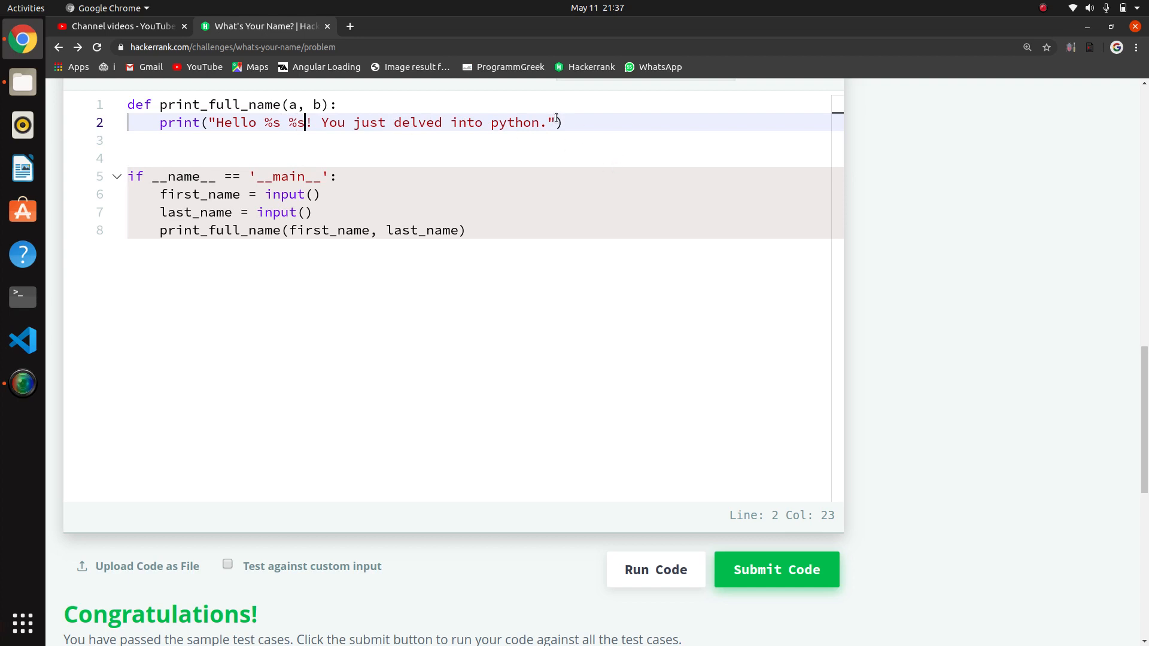
type(",")
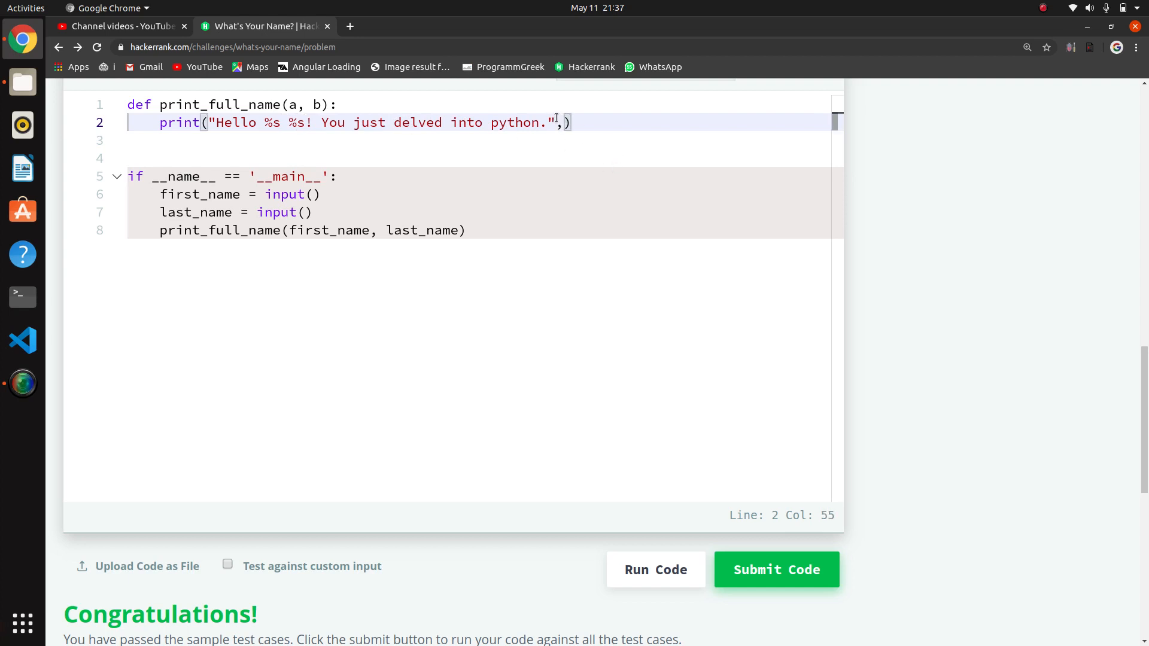
type("% a,b")
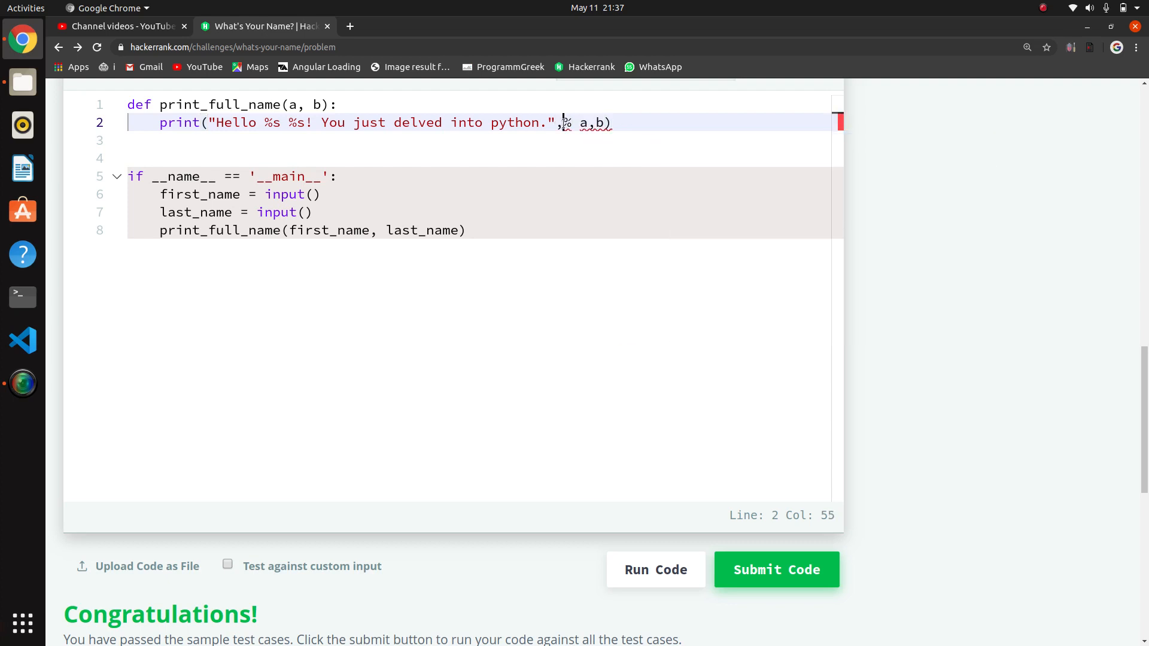
key("Backspace")
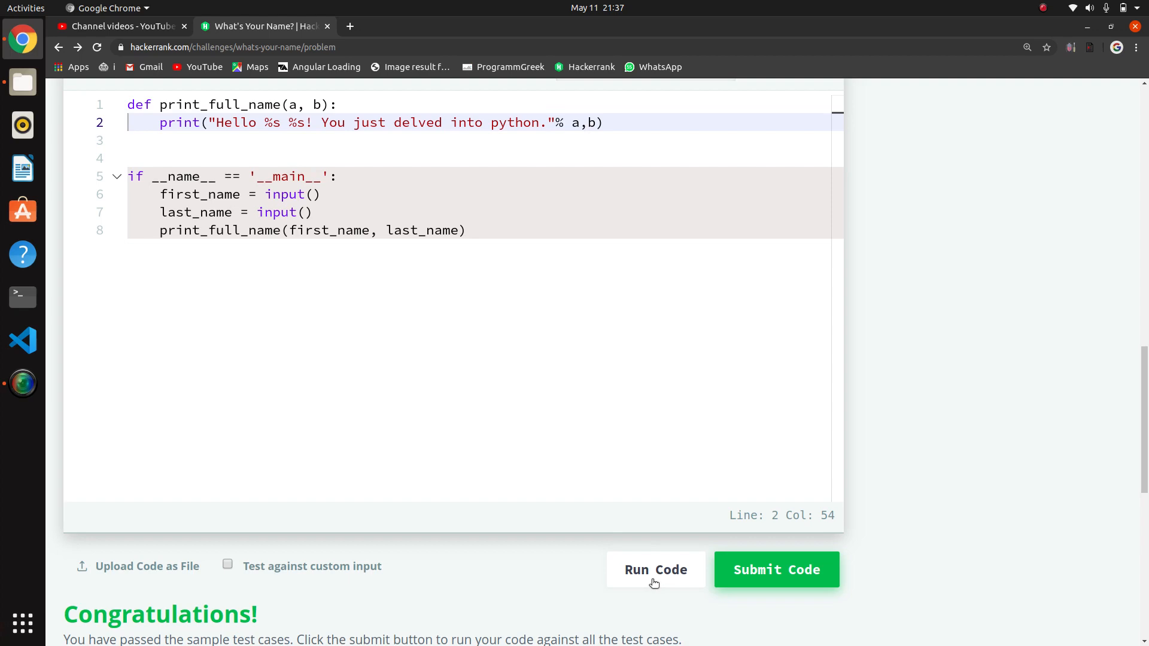
Run the code, read the 'not enough arguments for format string' error, and start grouping (a,b) in parentheses.
left_click(775, 569)
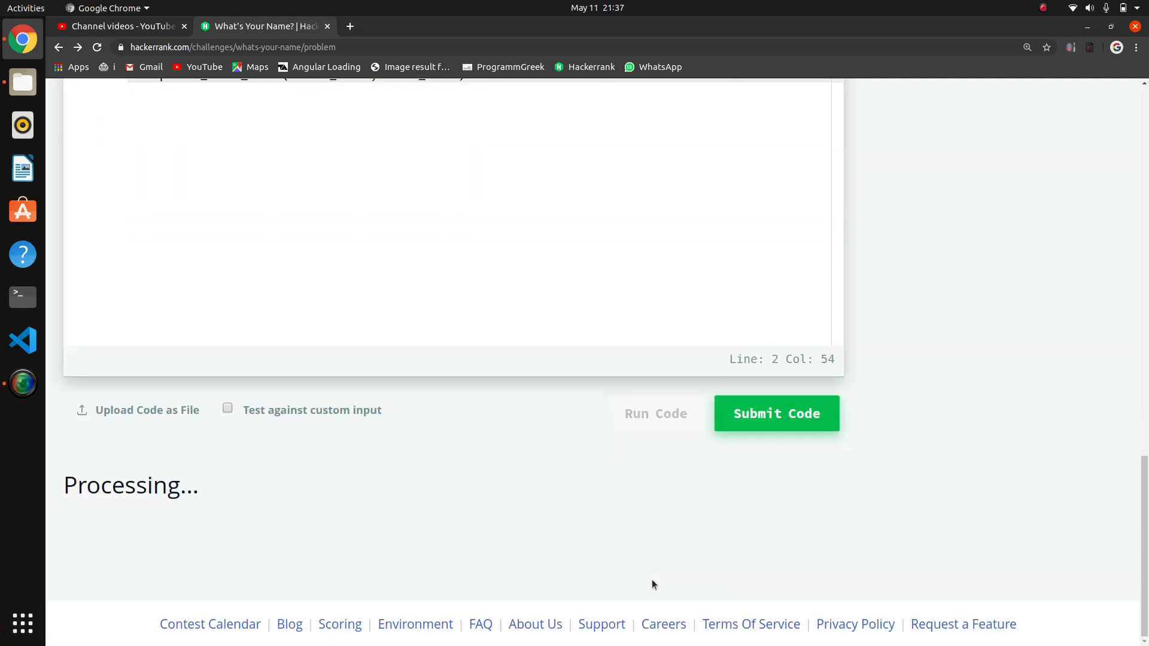
left_click(776, 413)
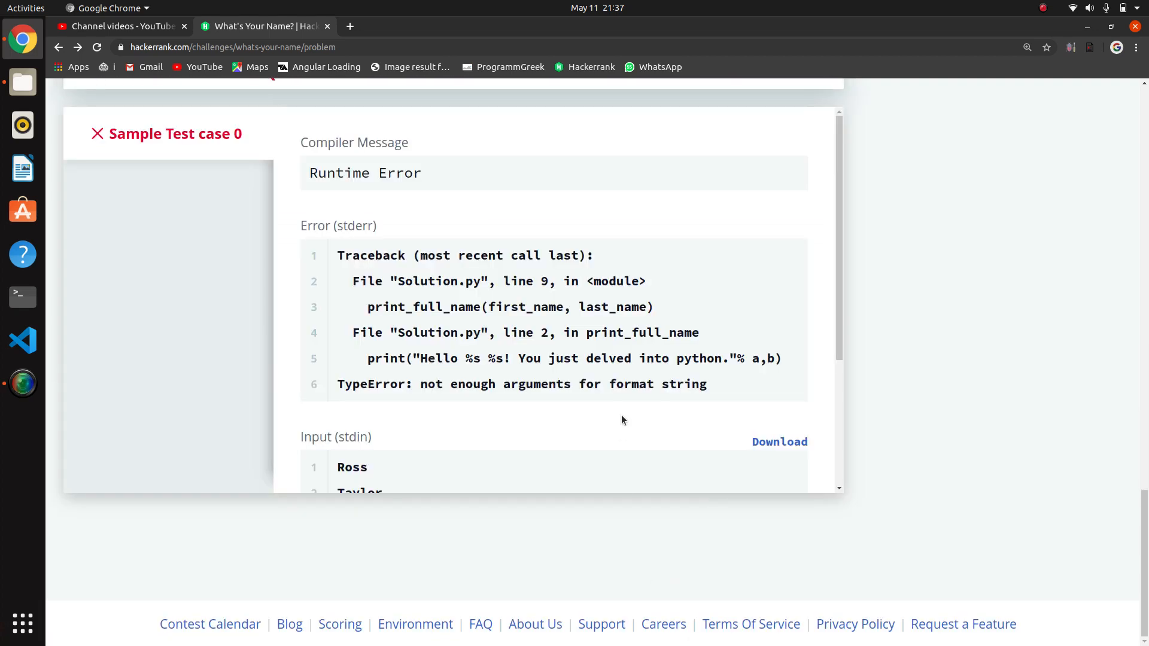
scroll("down", 3)
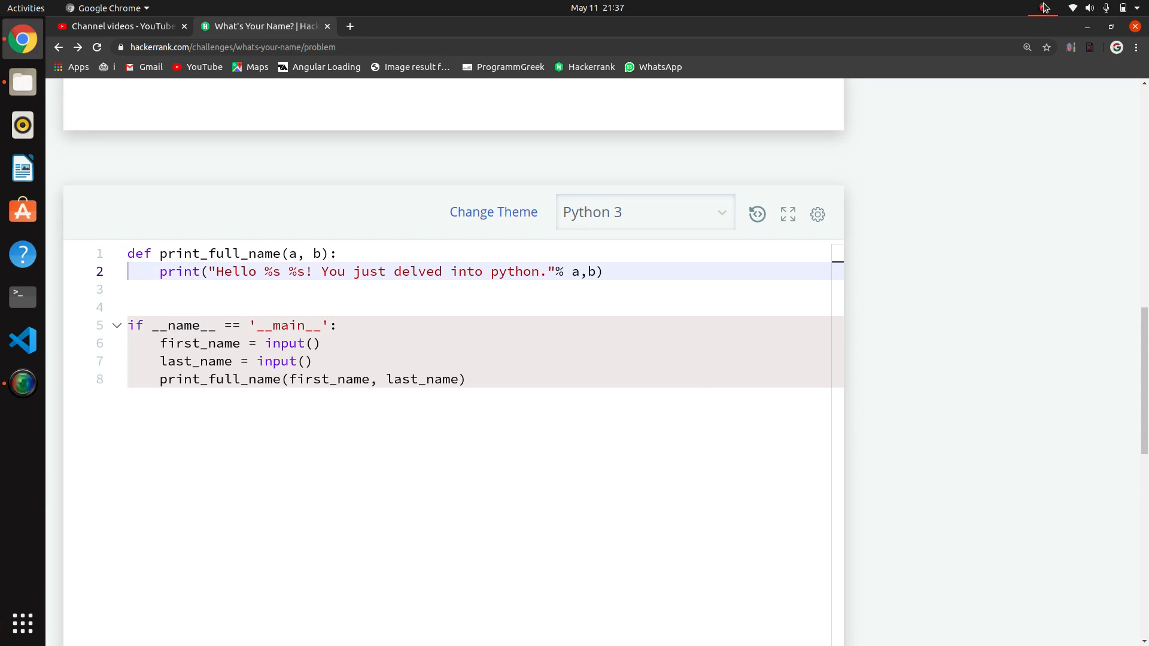
left_click(116, 325)
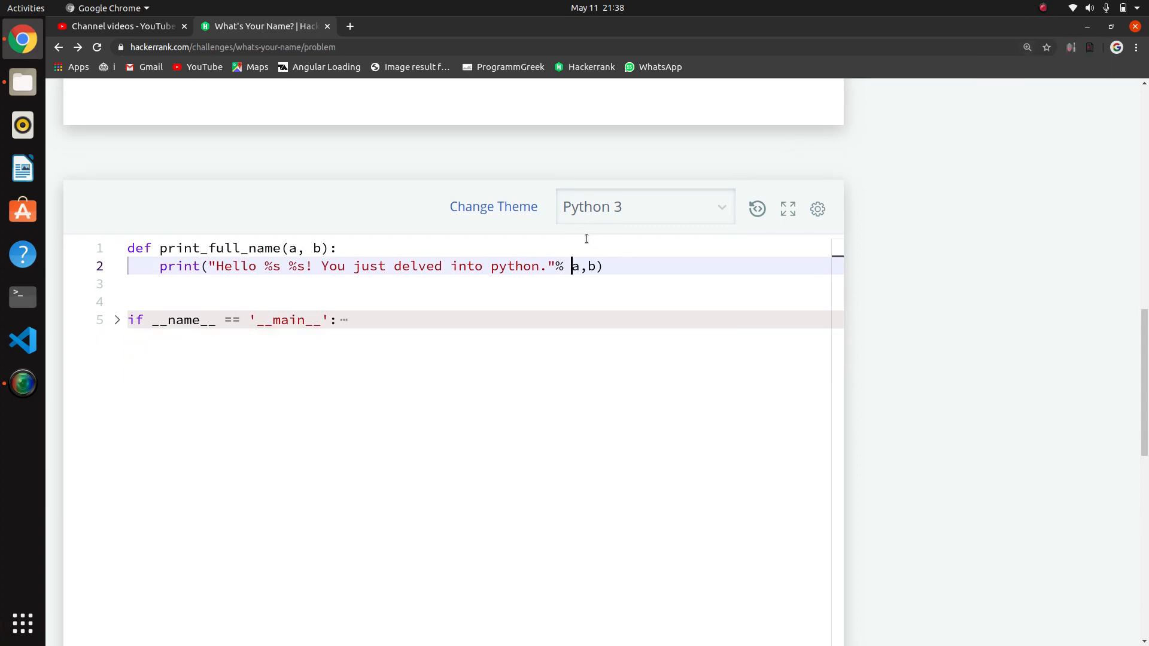
type("(")
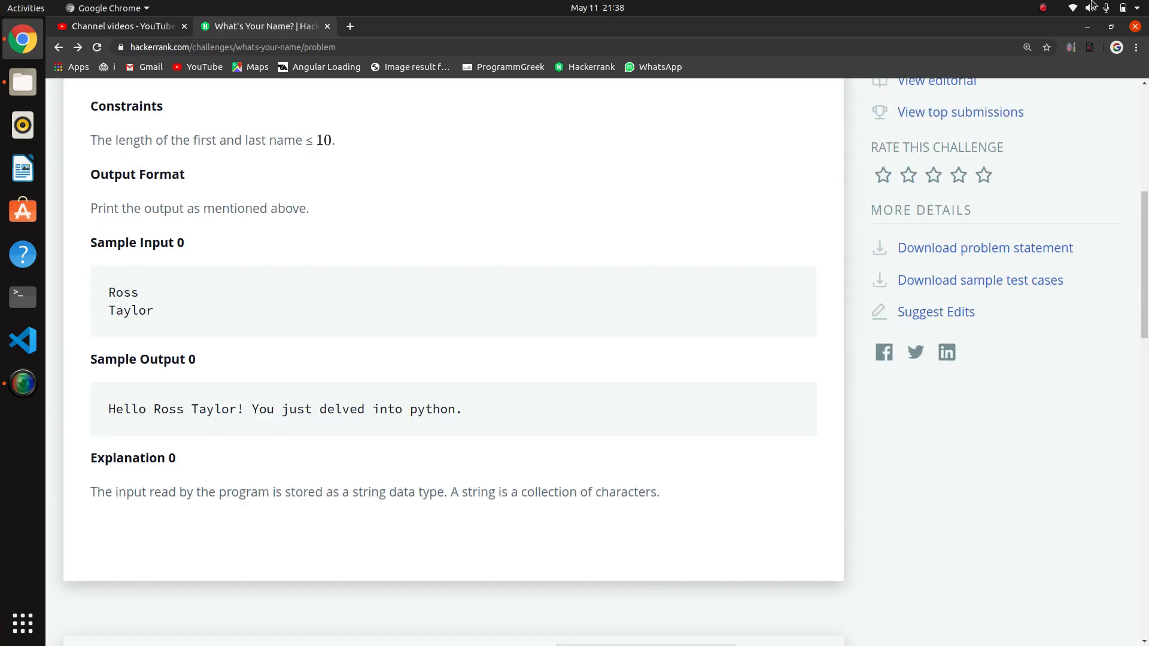
Scroll back up to the problem statement with Sample Input and Output 0.
scroll("up", 3)
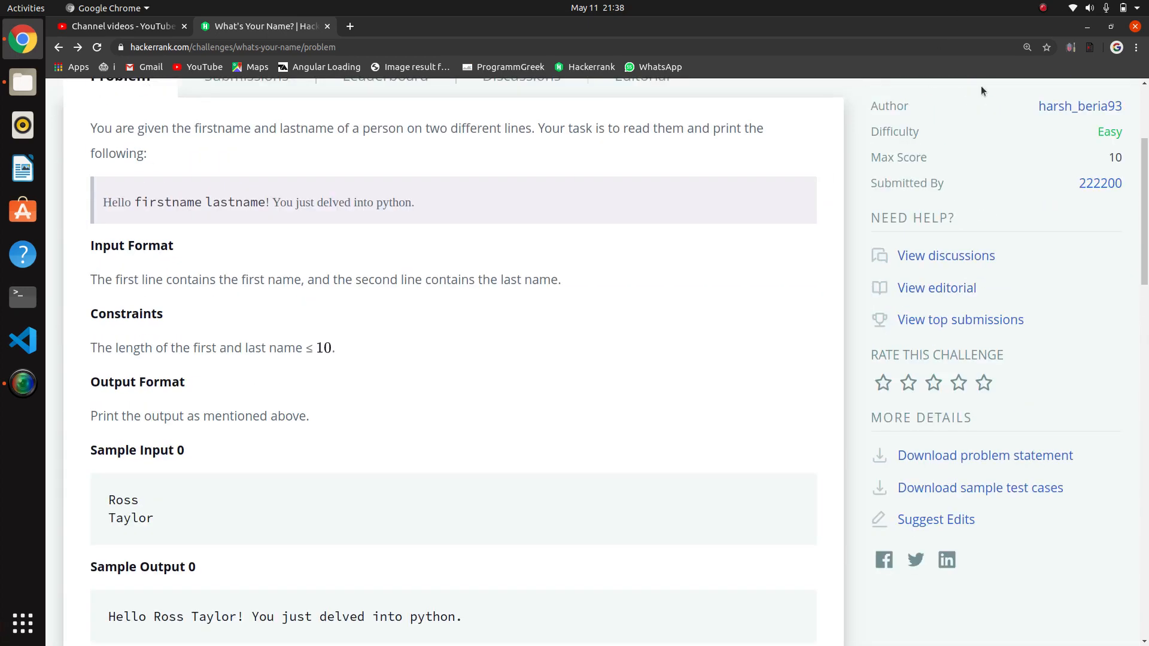